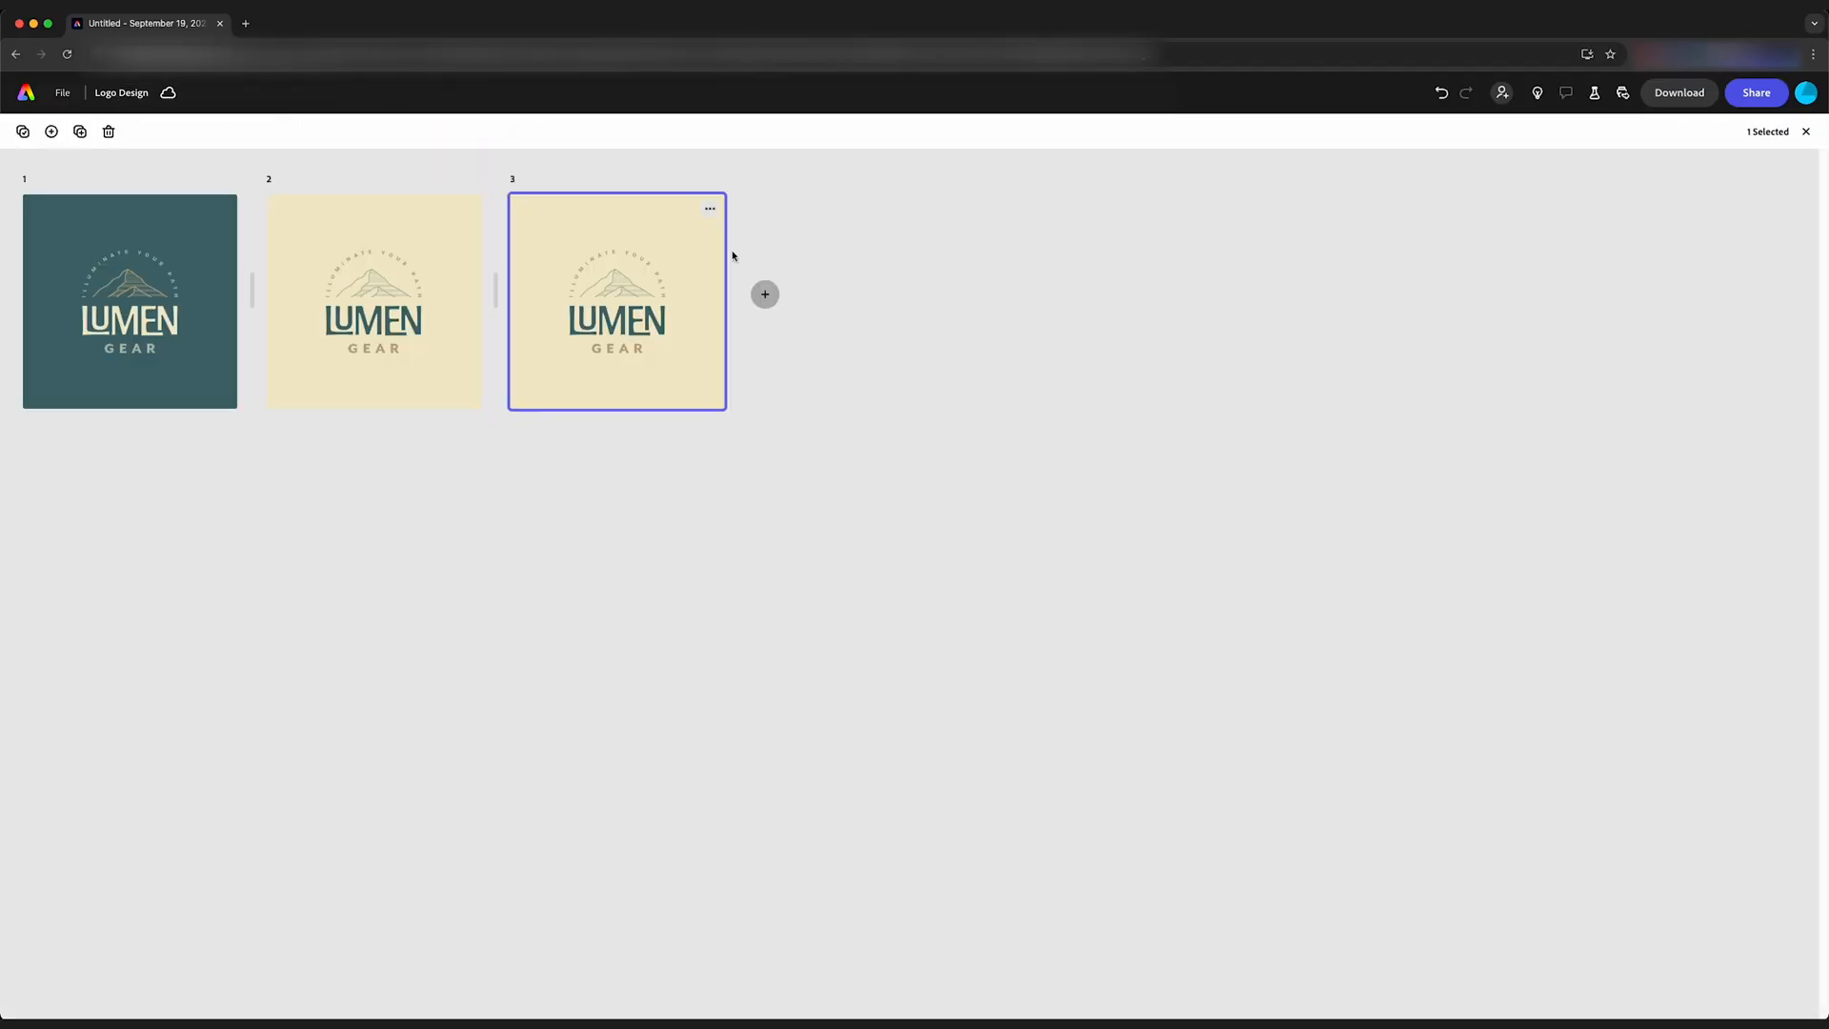
Step: Create the white and black Lumen Gear logo pages and bring up the cream page's menu
left_click(764, 294)
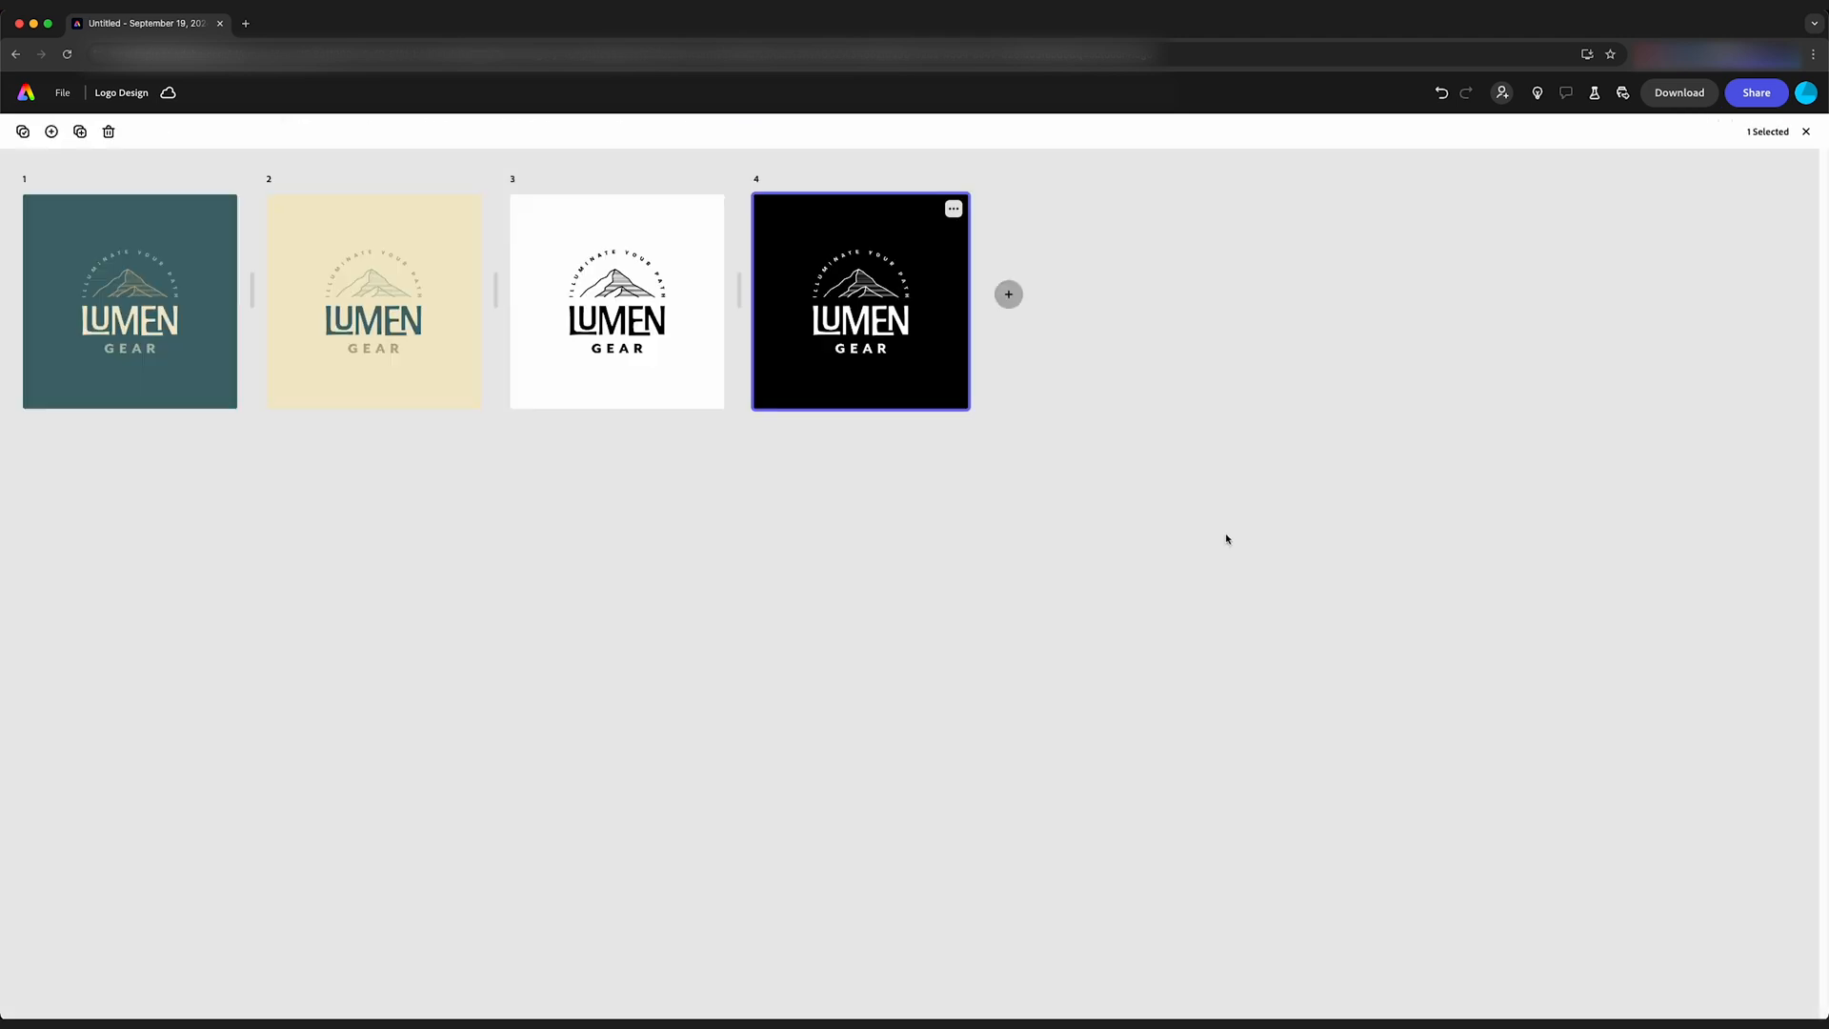
mouse_move(767, 542)
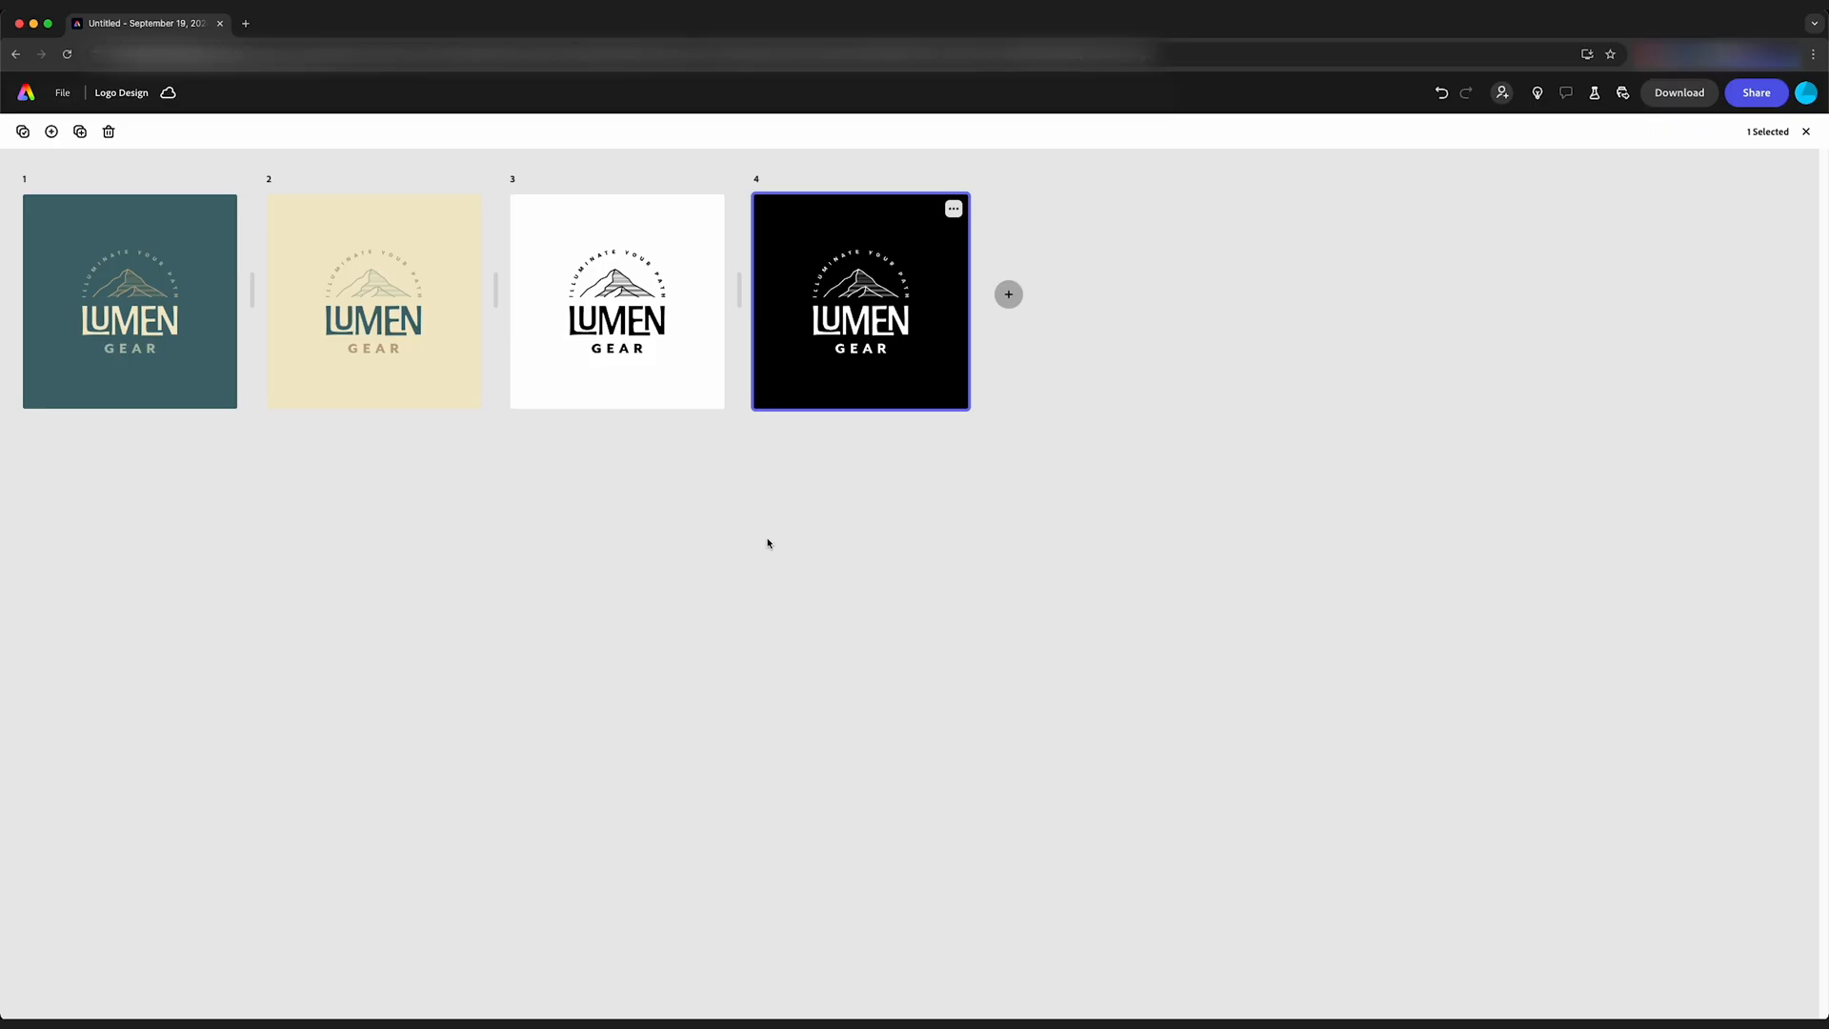
left_click(756, 259)
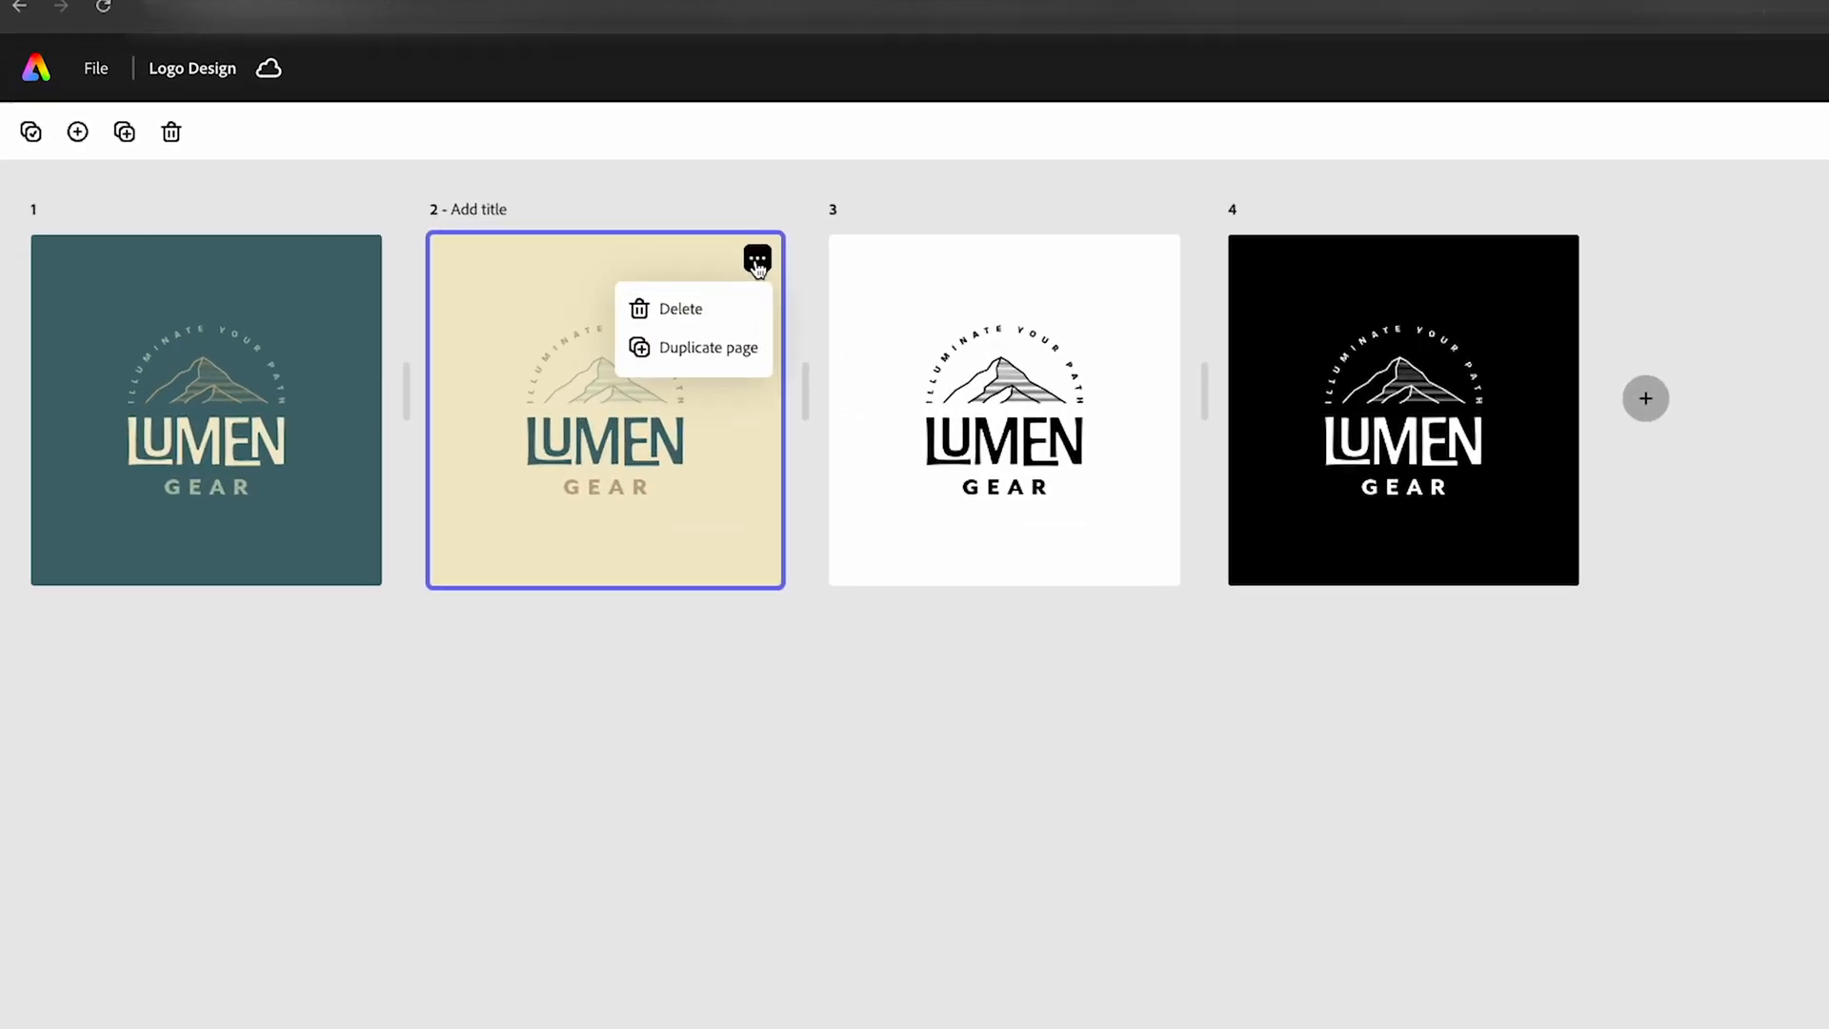
Step: Duplicate the cream logo page and give the copy a transparent (No fill) background
left_click(706, 346)
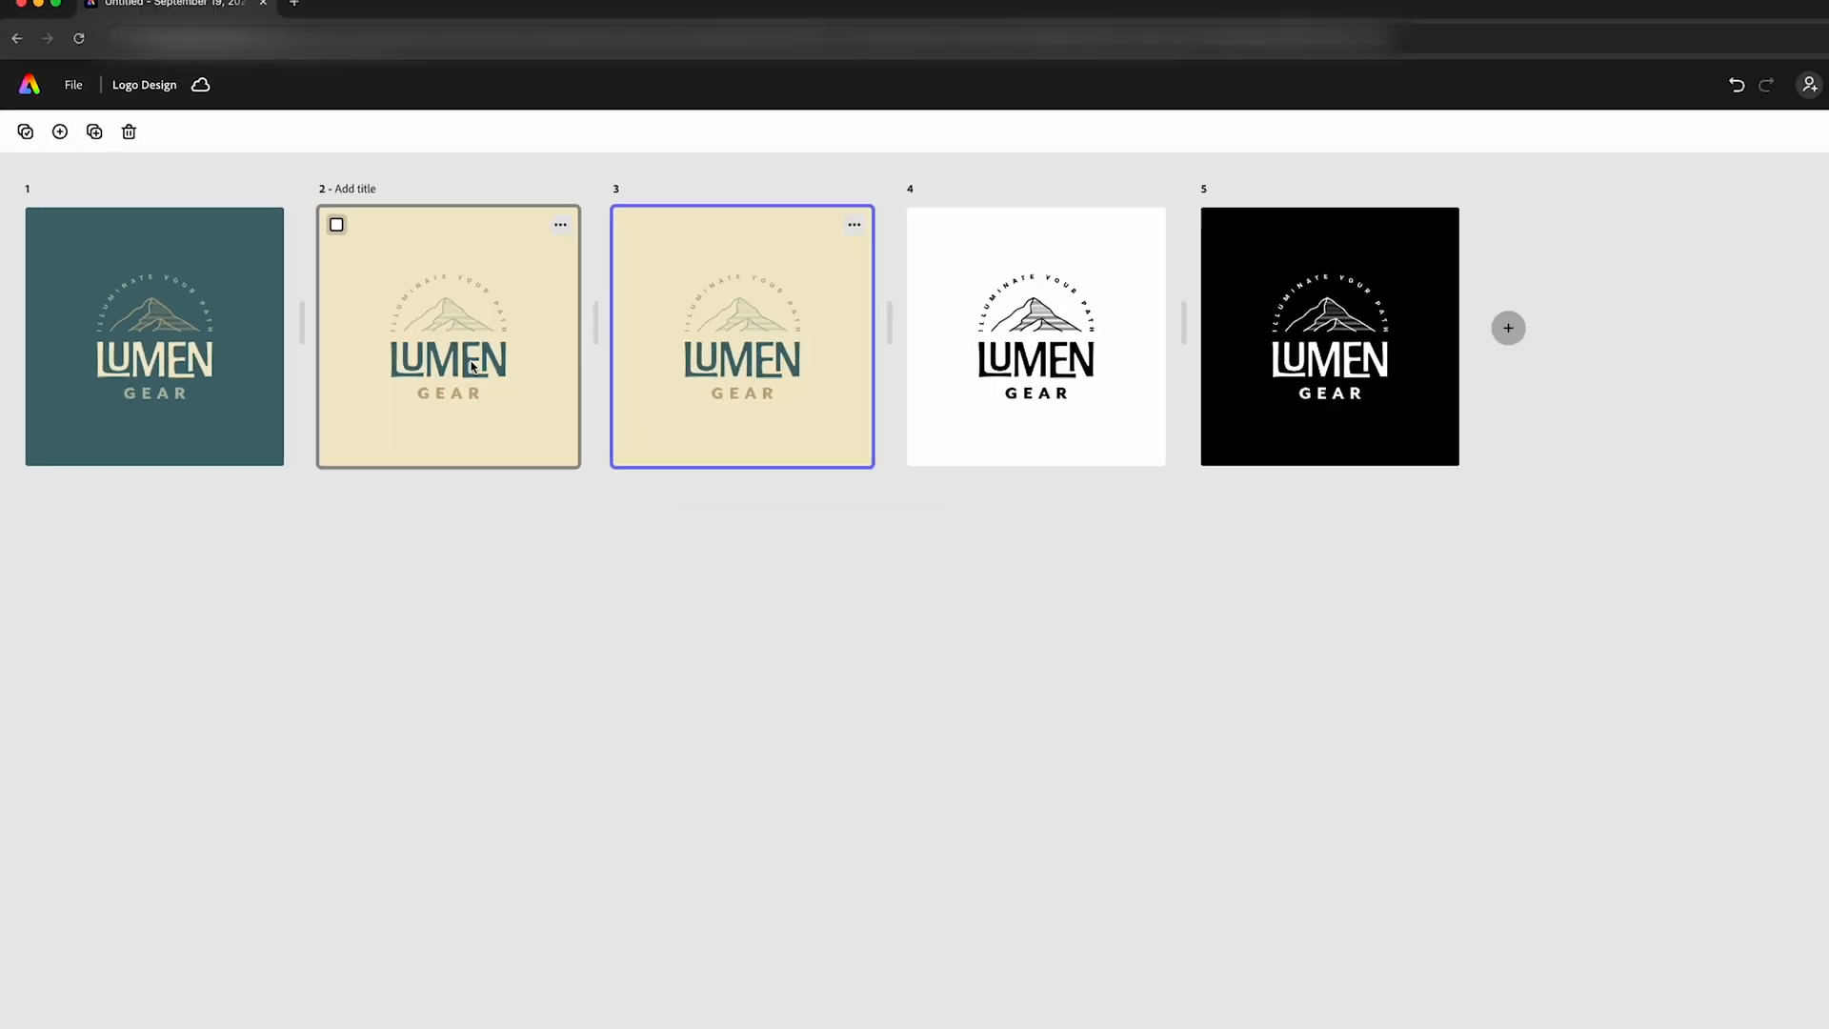
double_click(741, 337)
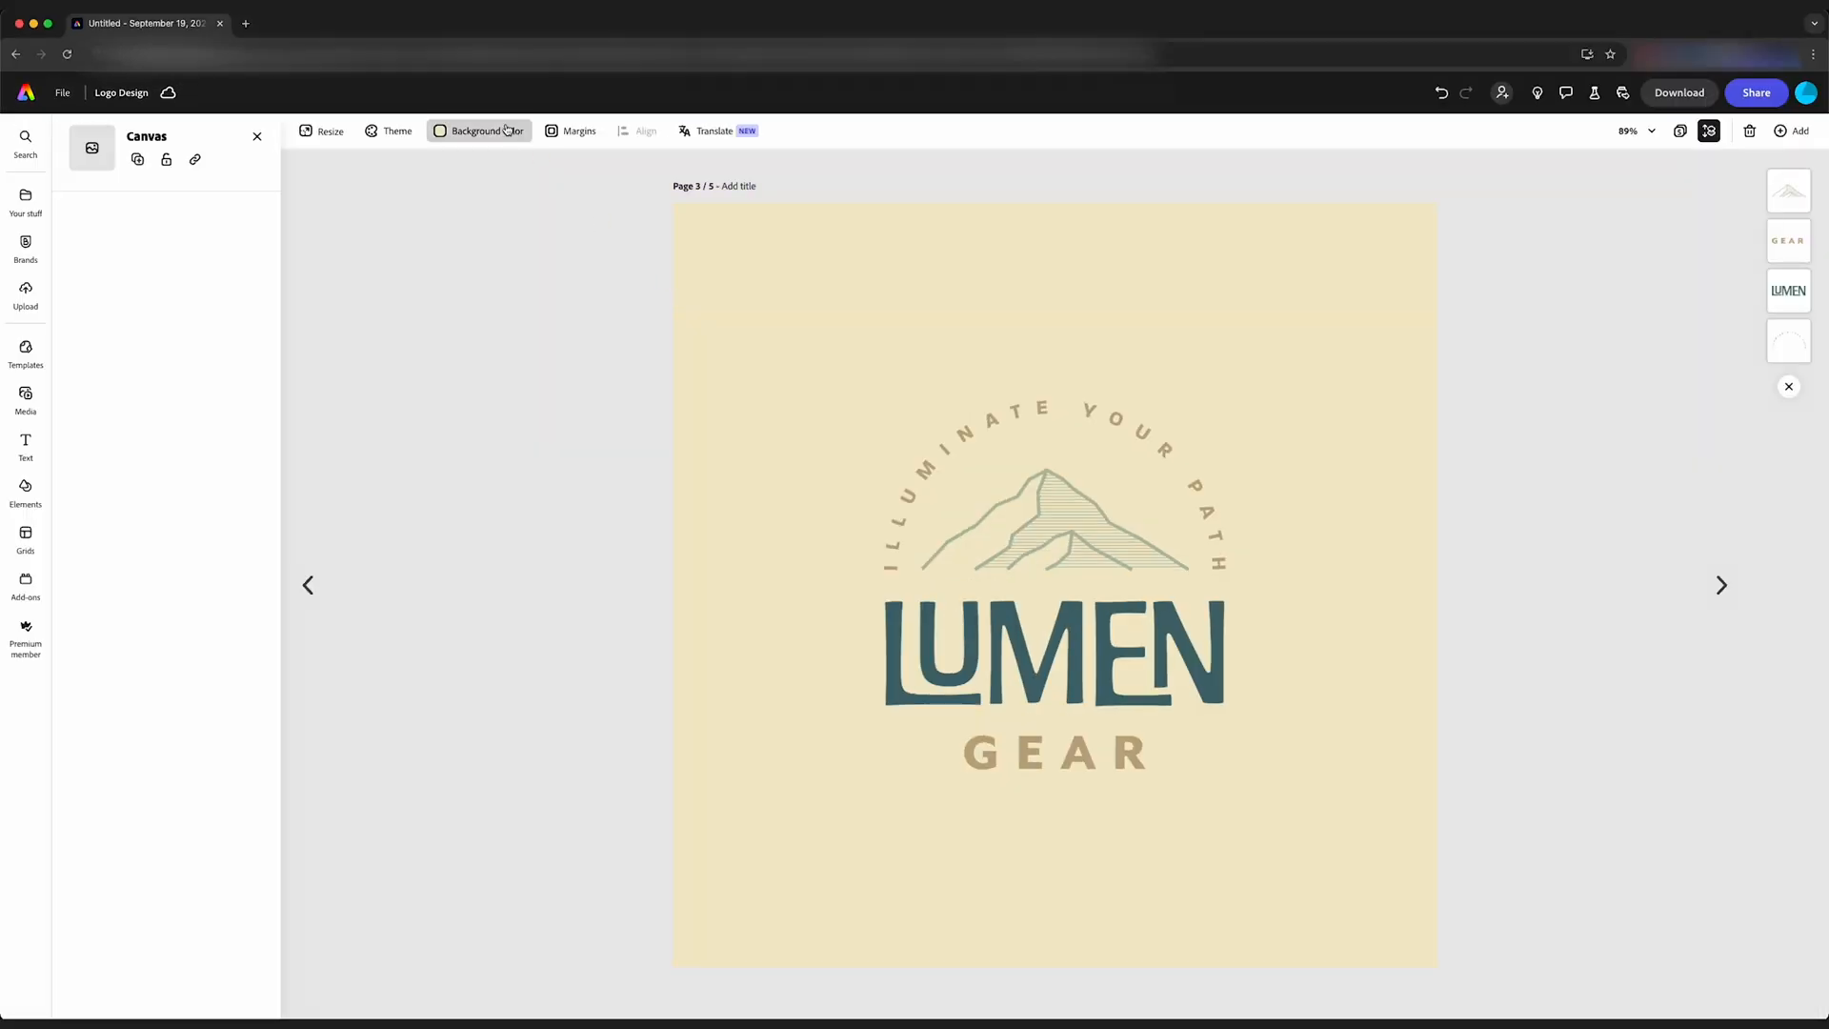
left_click(478, 131)
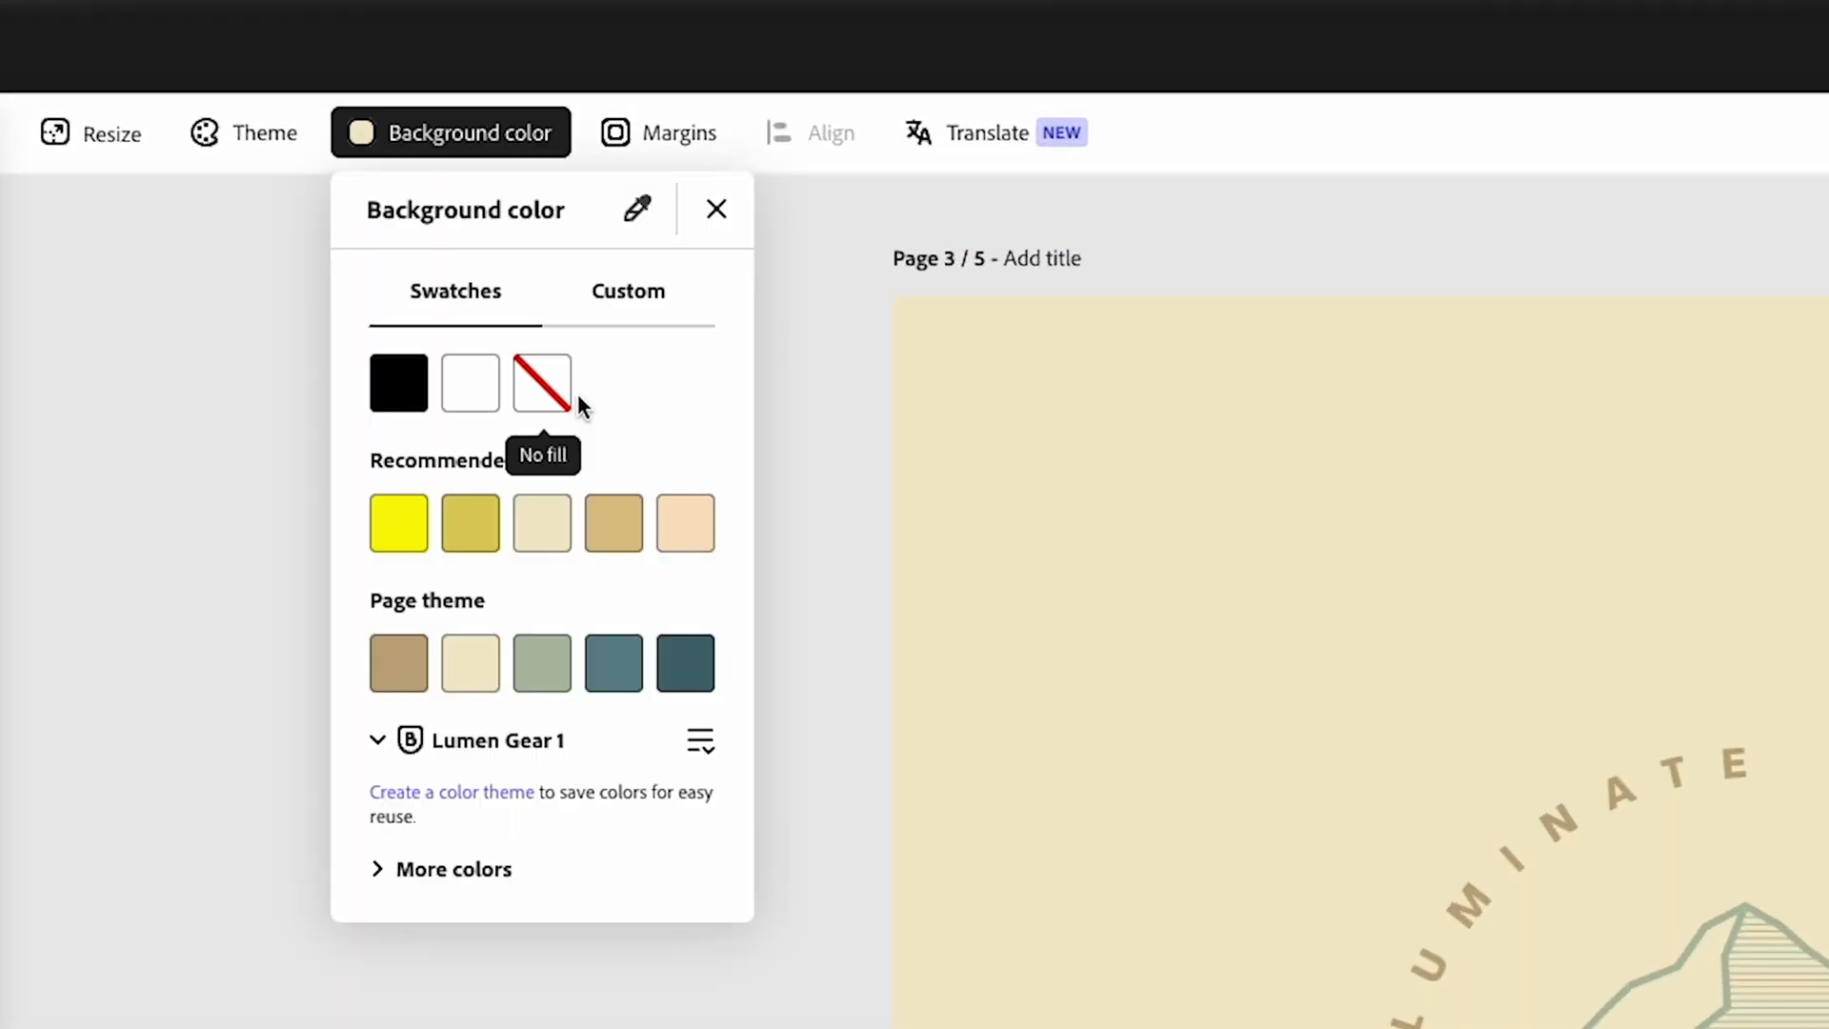
left_click(539, 383)
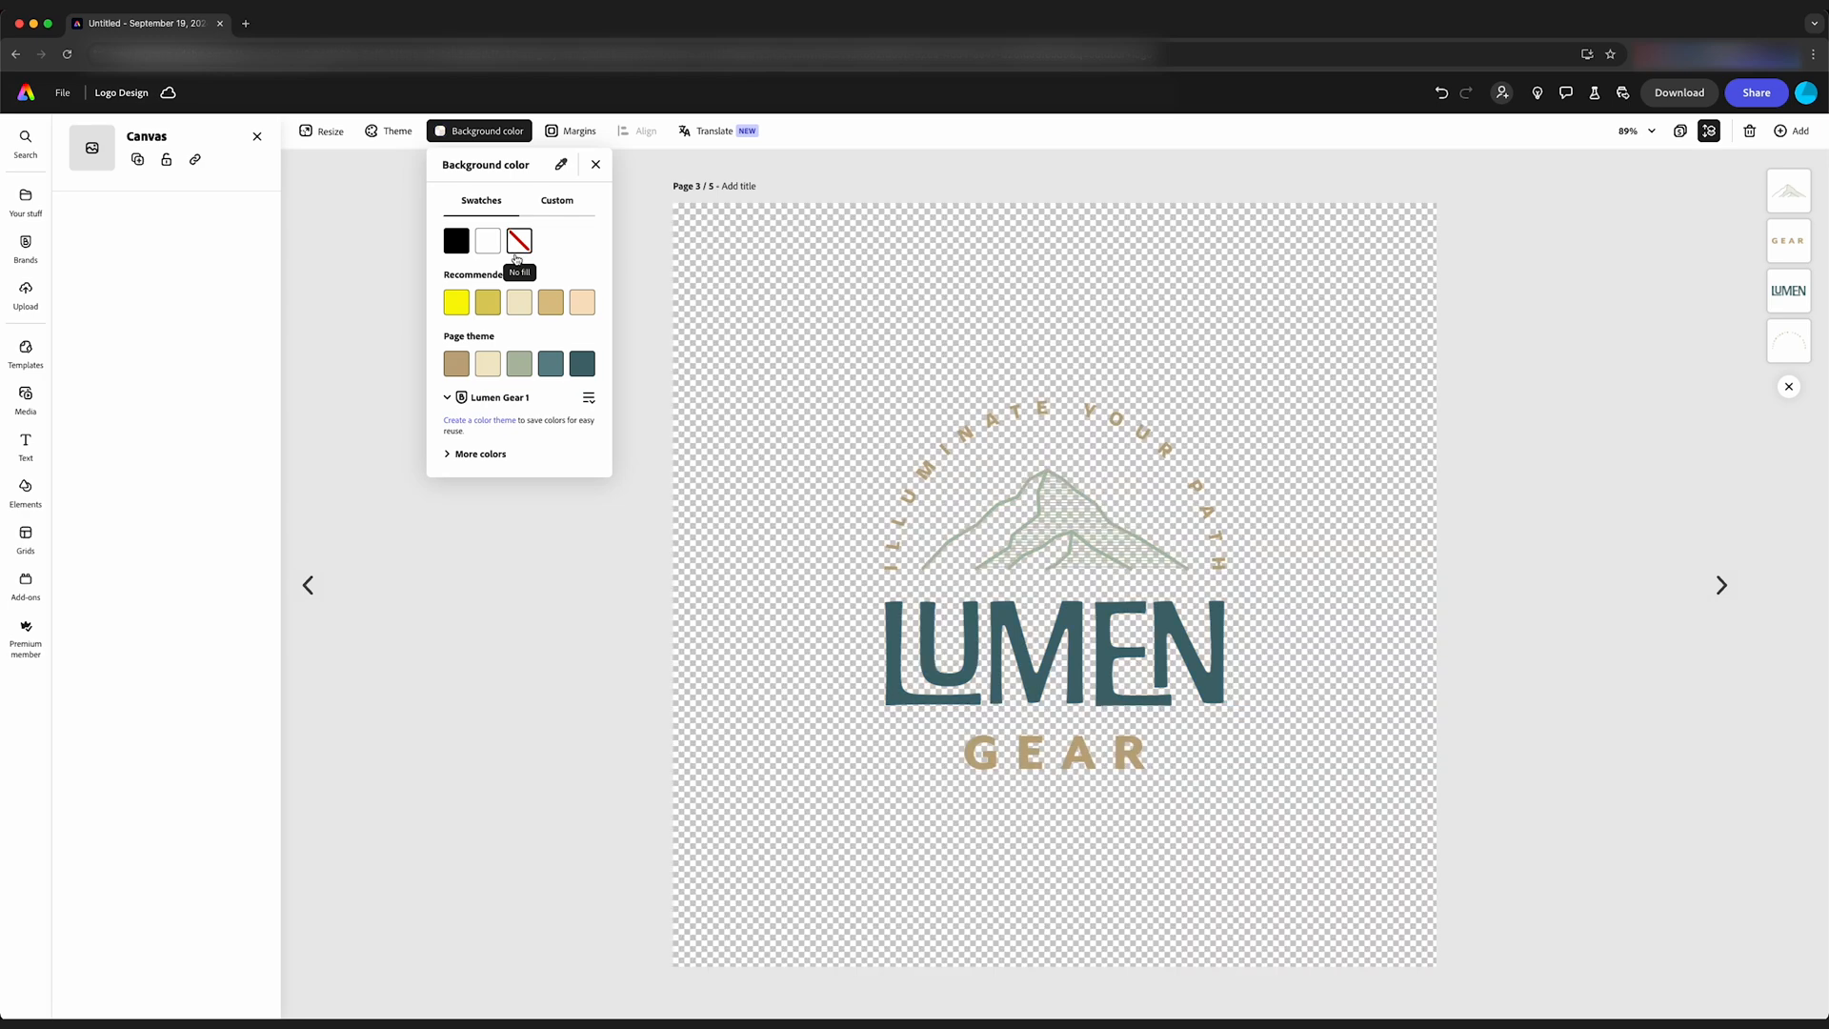
Step: Download the copied page as a transparent PNG
left_click(1676, 92)
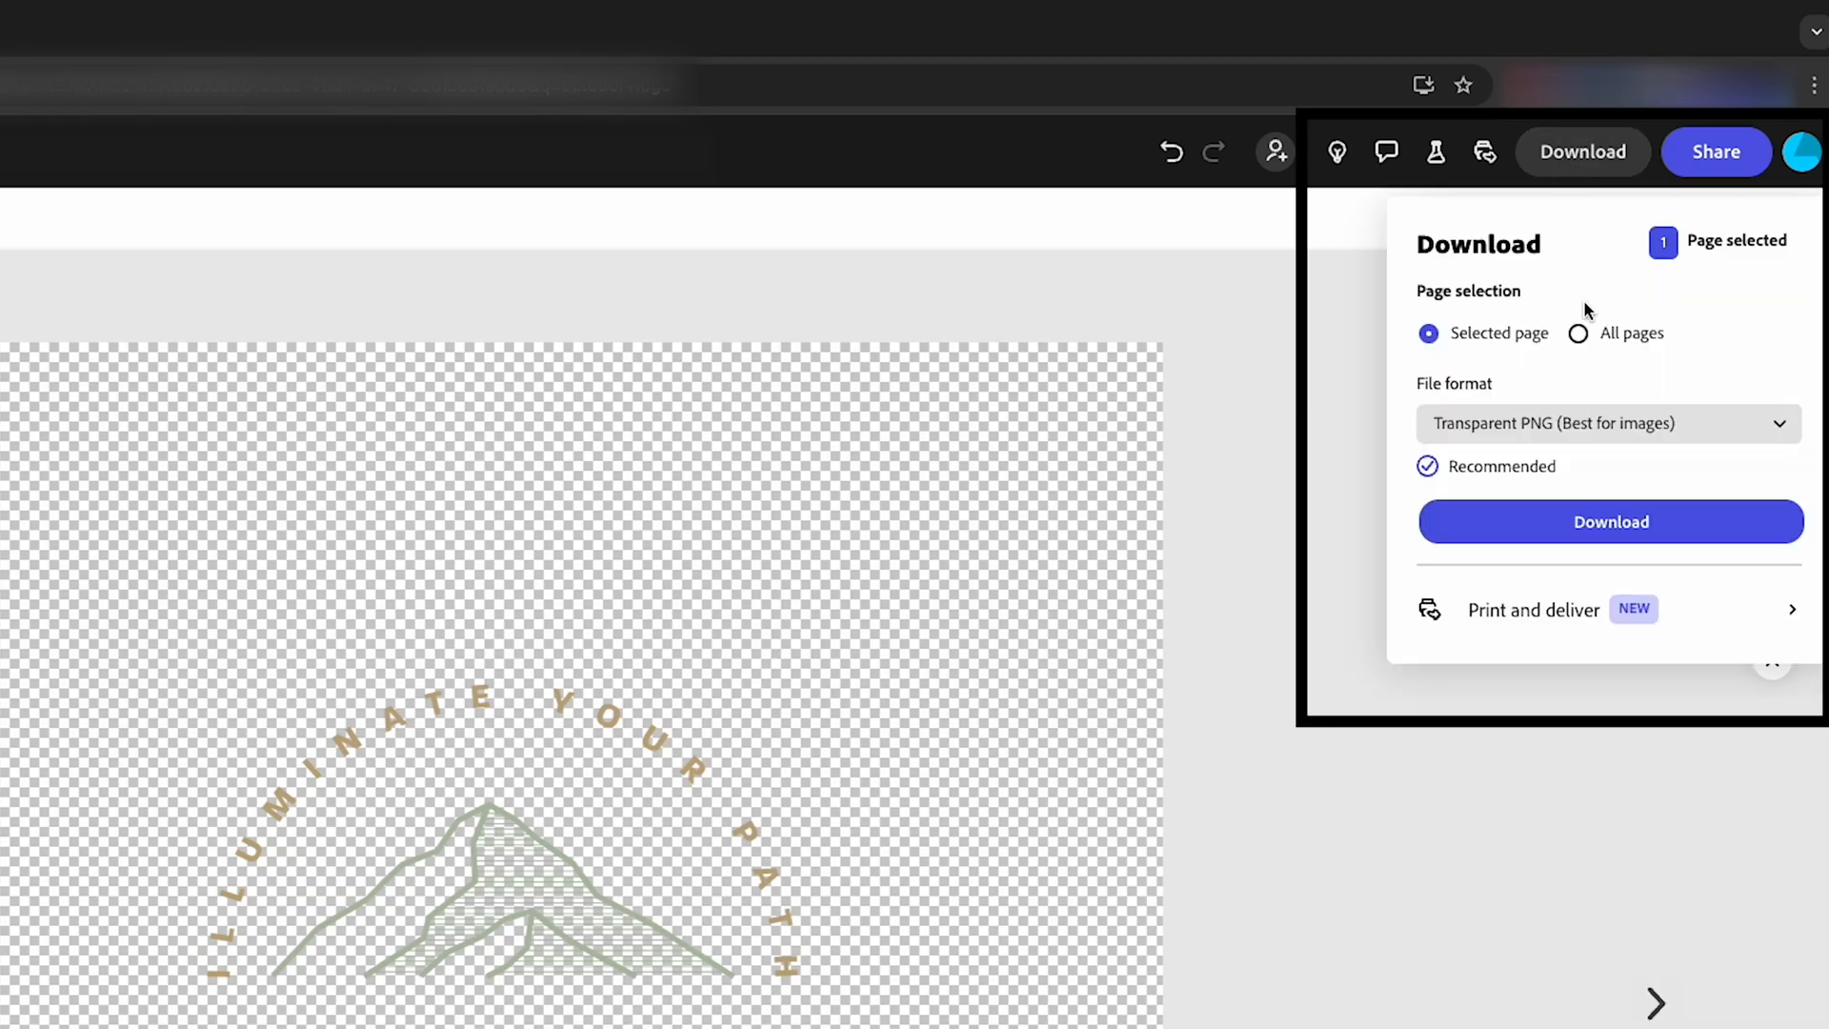
left_click(1607, 423)
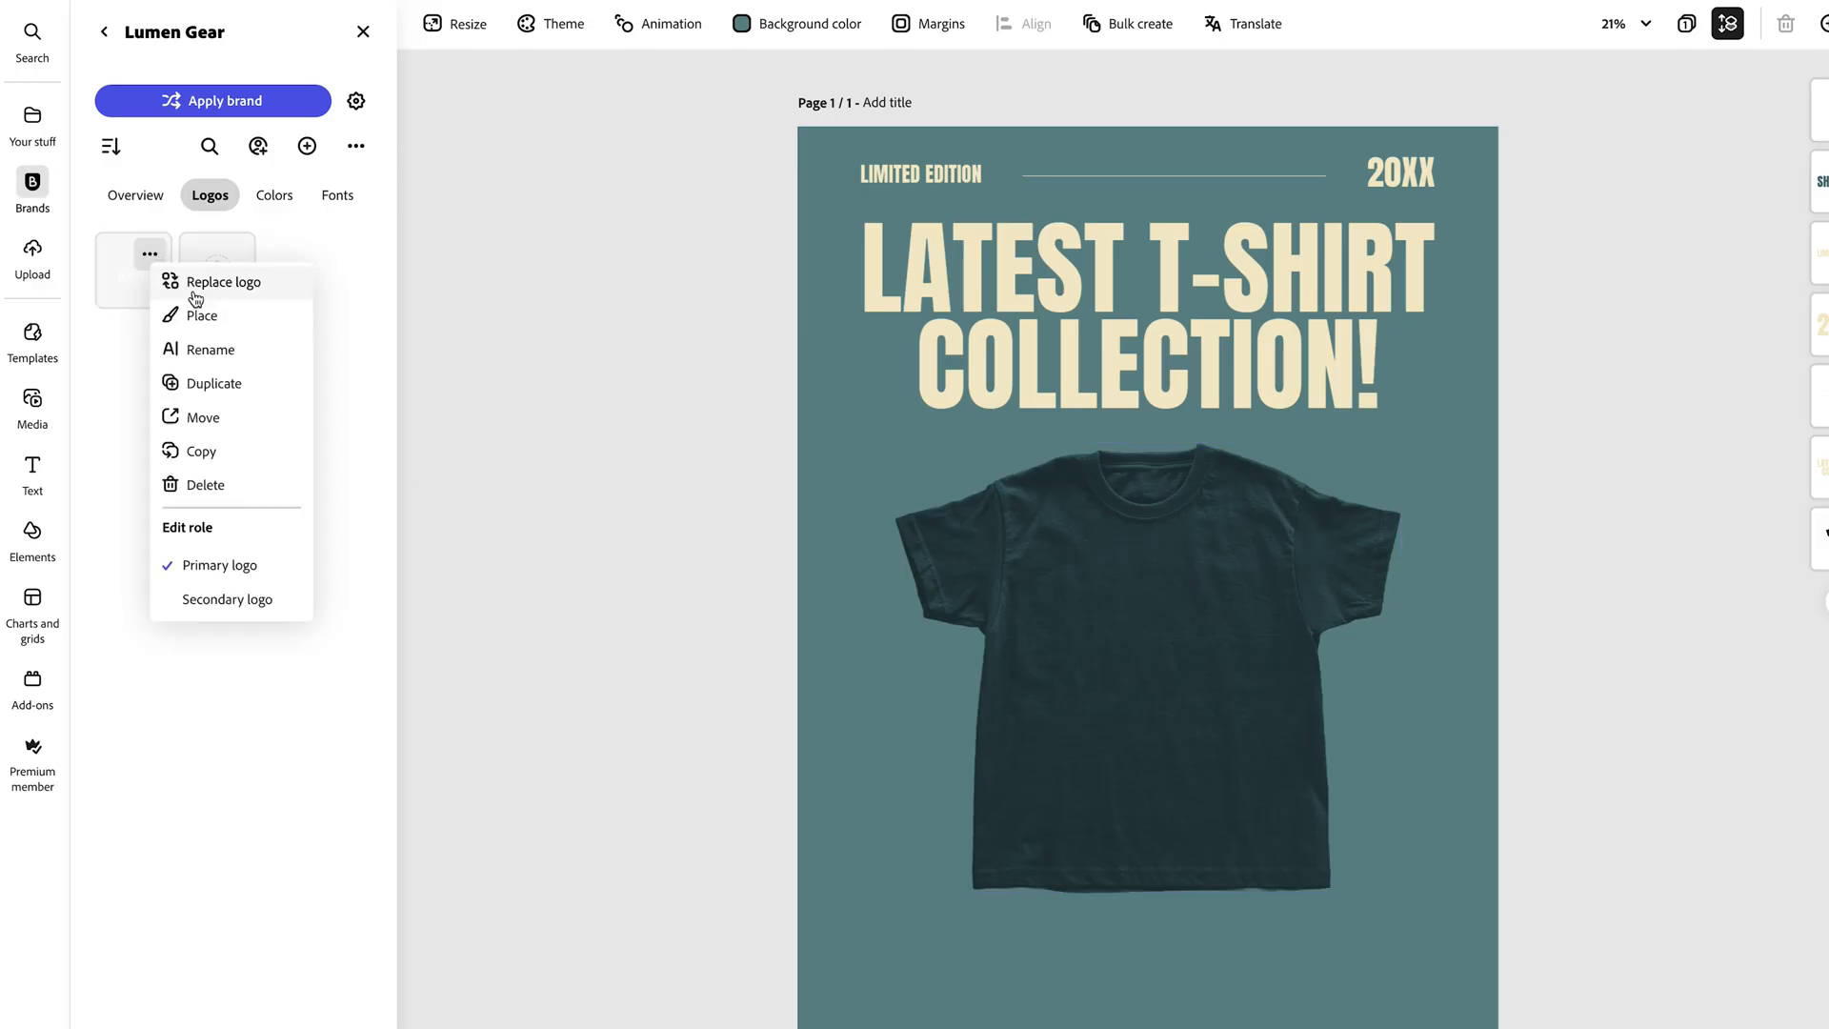
Step: Place the white Lumen Gear brand logo onto the t-shirt mockup and return to the logo design
left_click(202, 314)
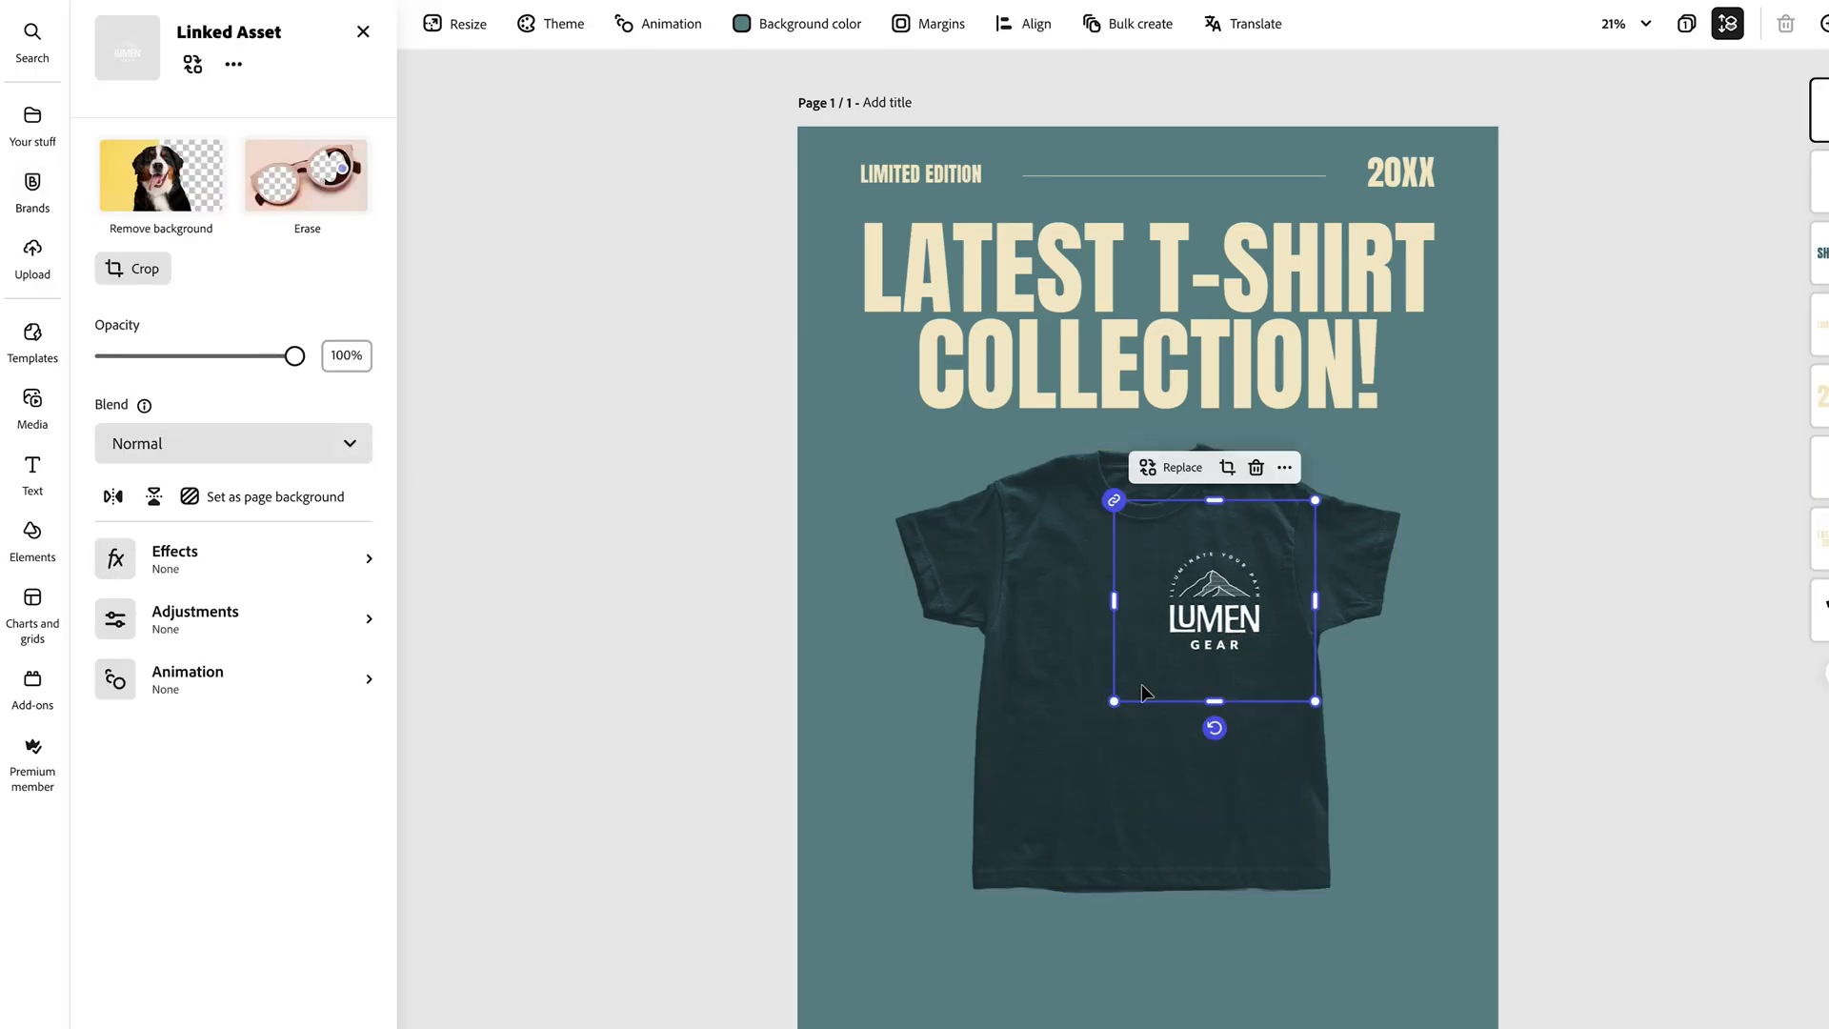
left_click(32, 194)
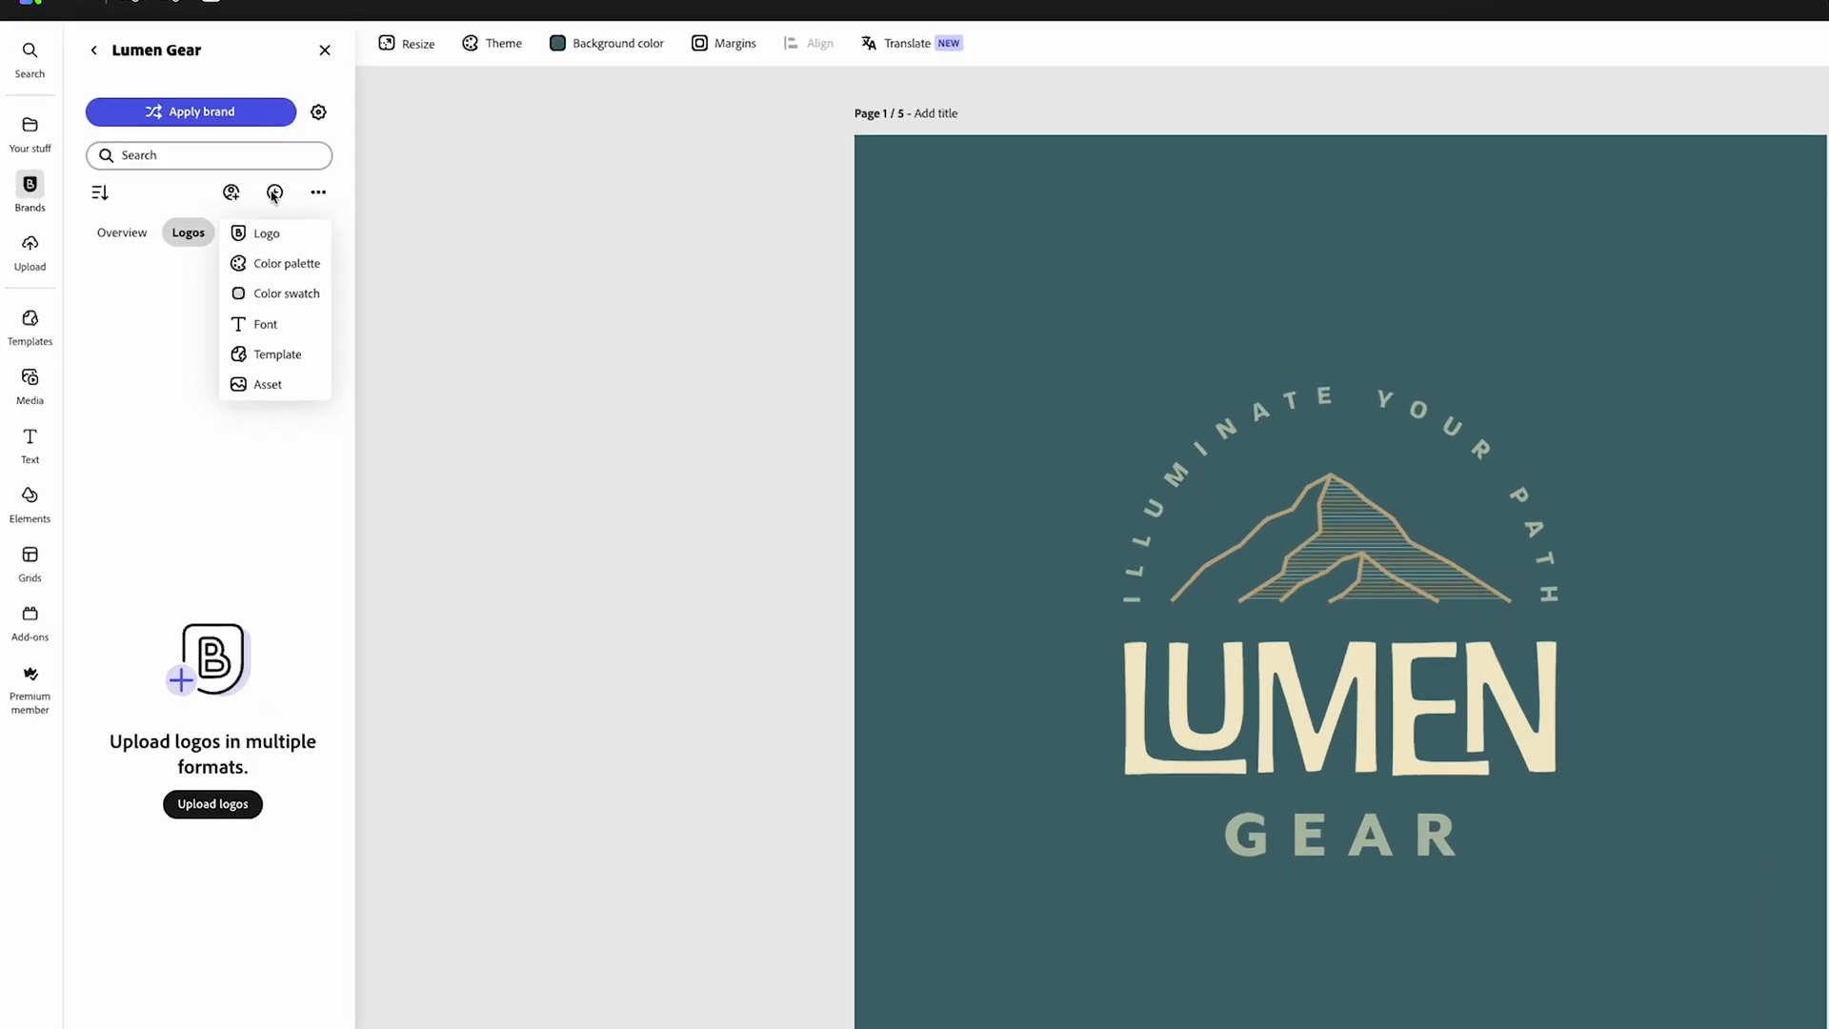
Step: Save the five-page design to the Lumen Gear brand as a template named 'Lumen Gear Logo'
left_click(277, 355)
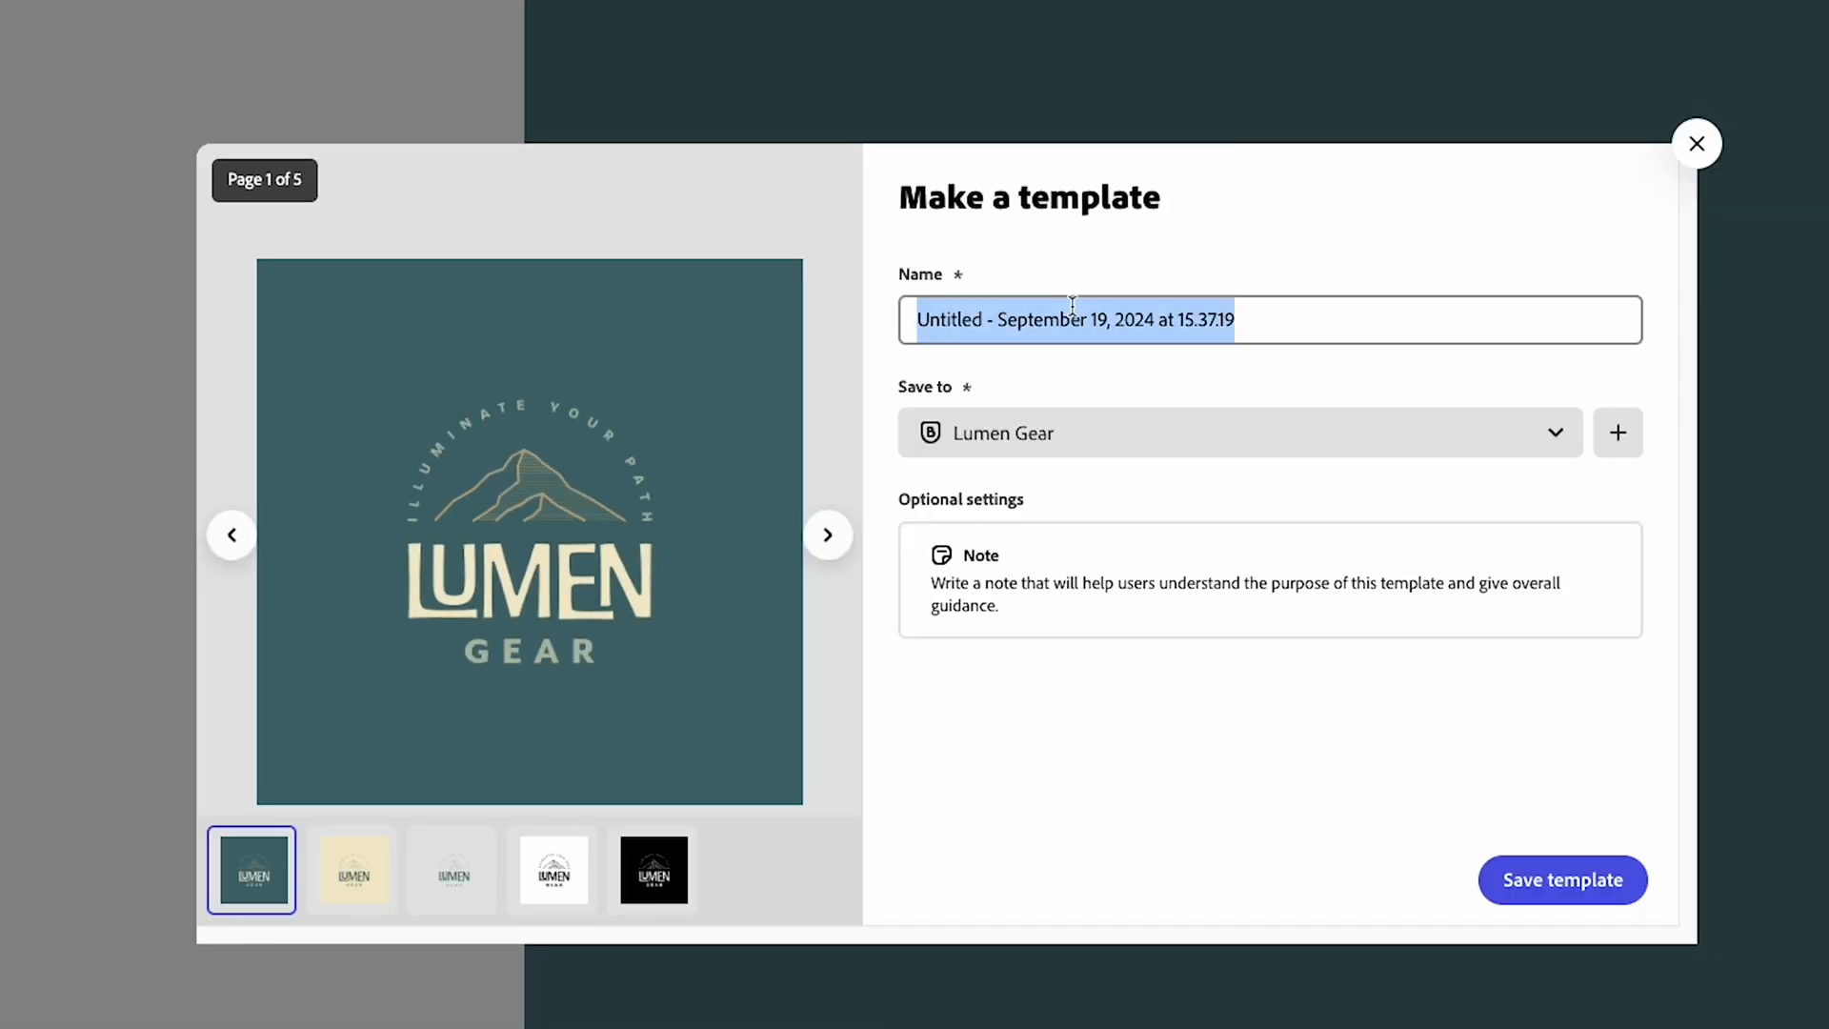
type("Lumen Gear Logo")
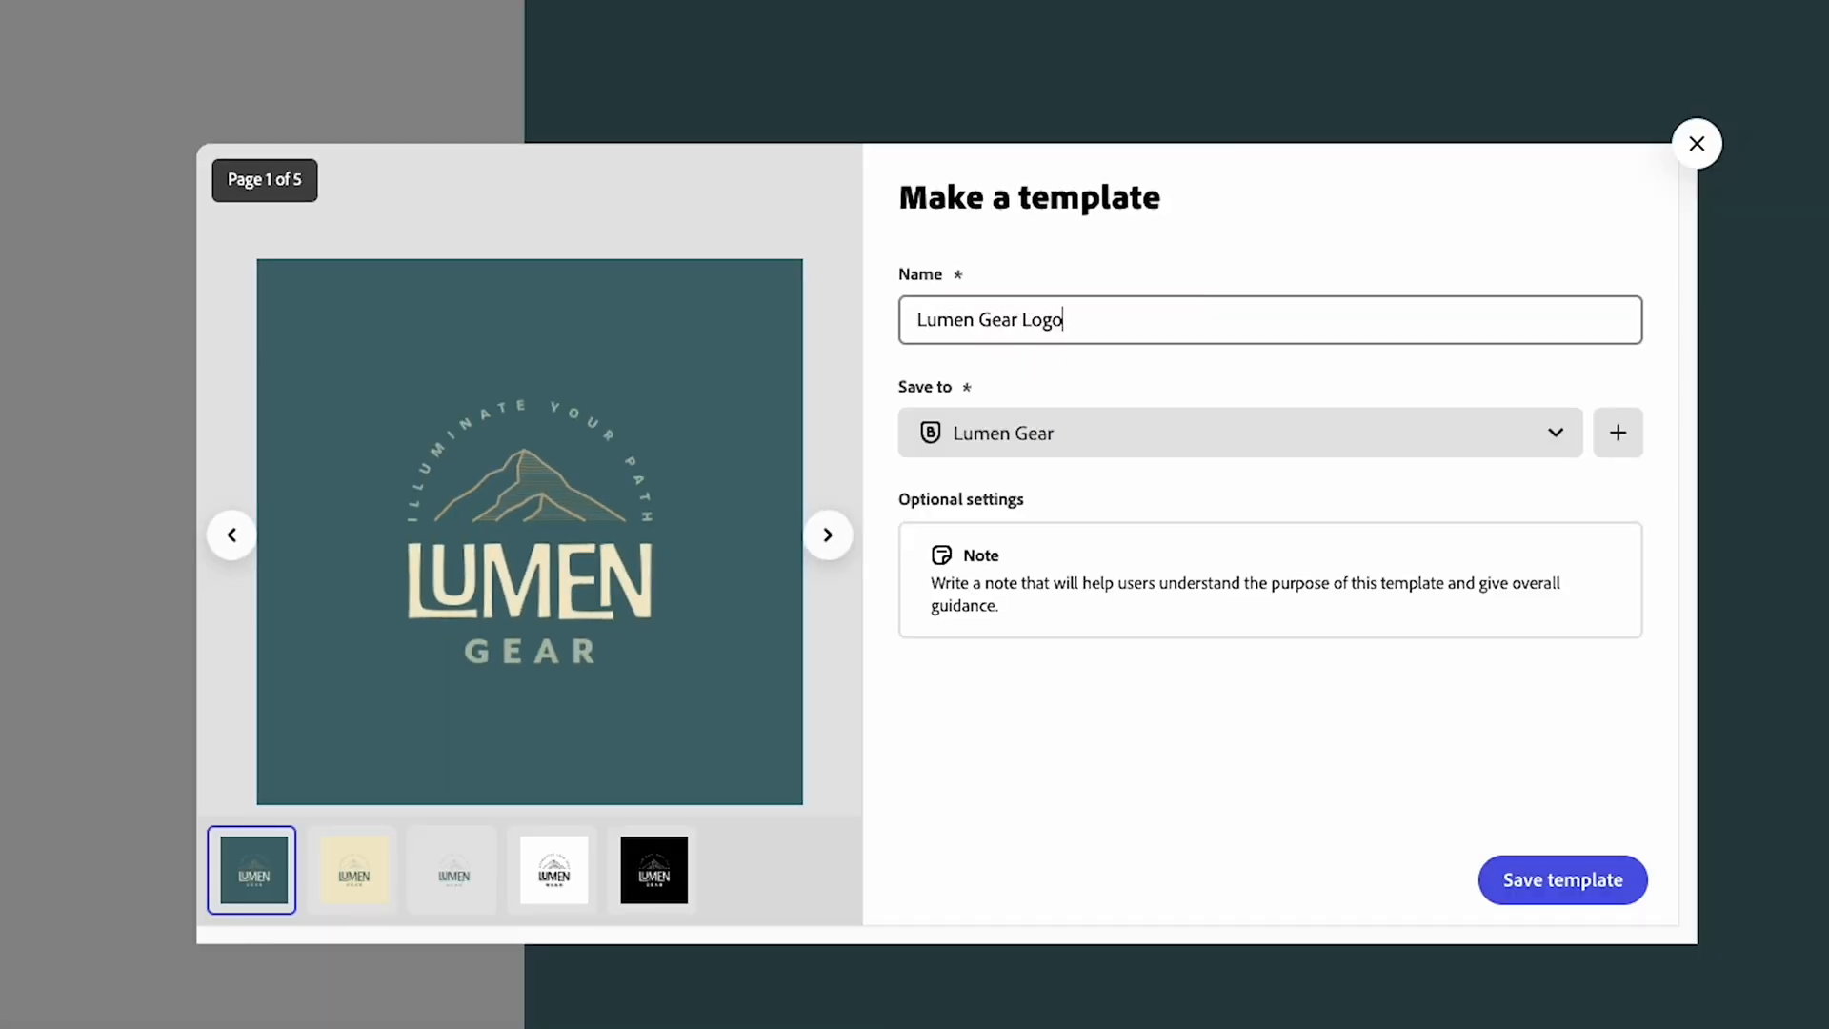